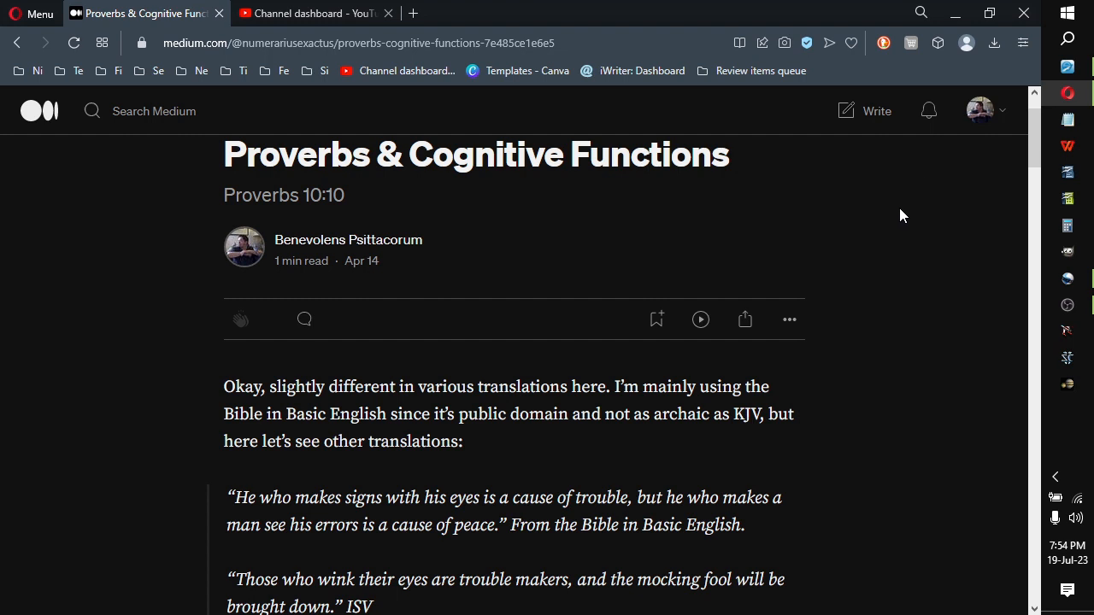
mouse_move(871, 265)
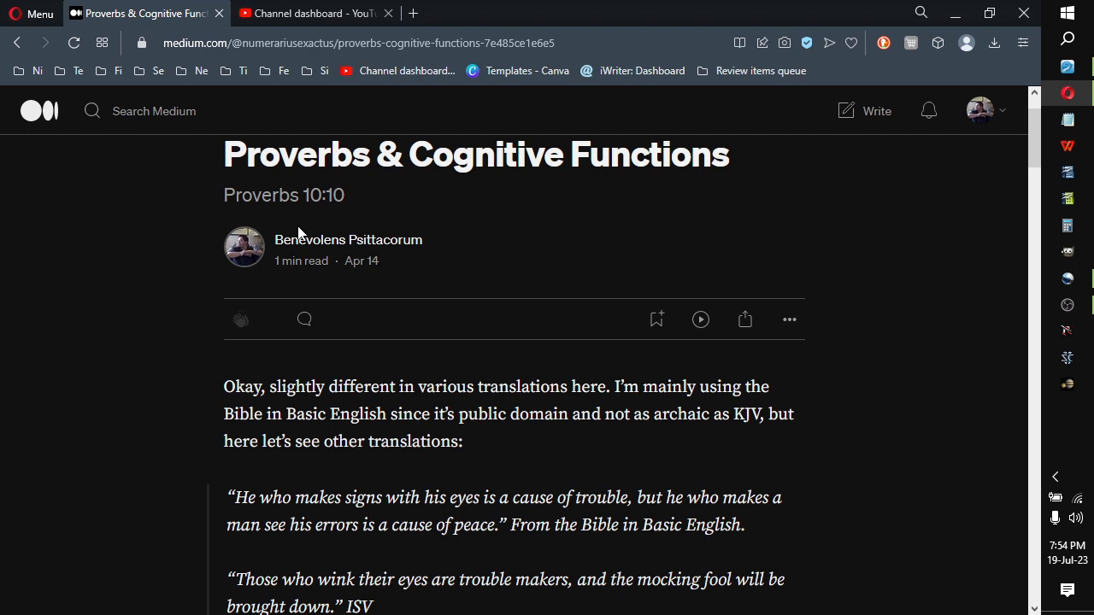
mouse_move(355, 203)
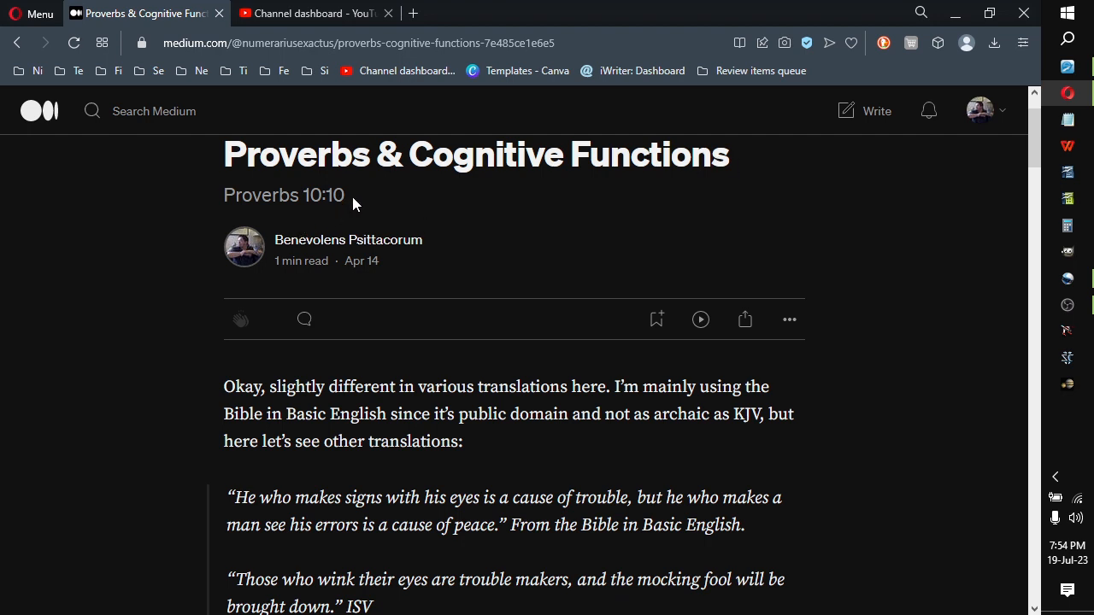
mouse_move(222, 392)
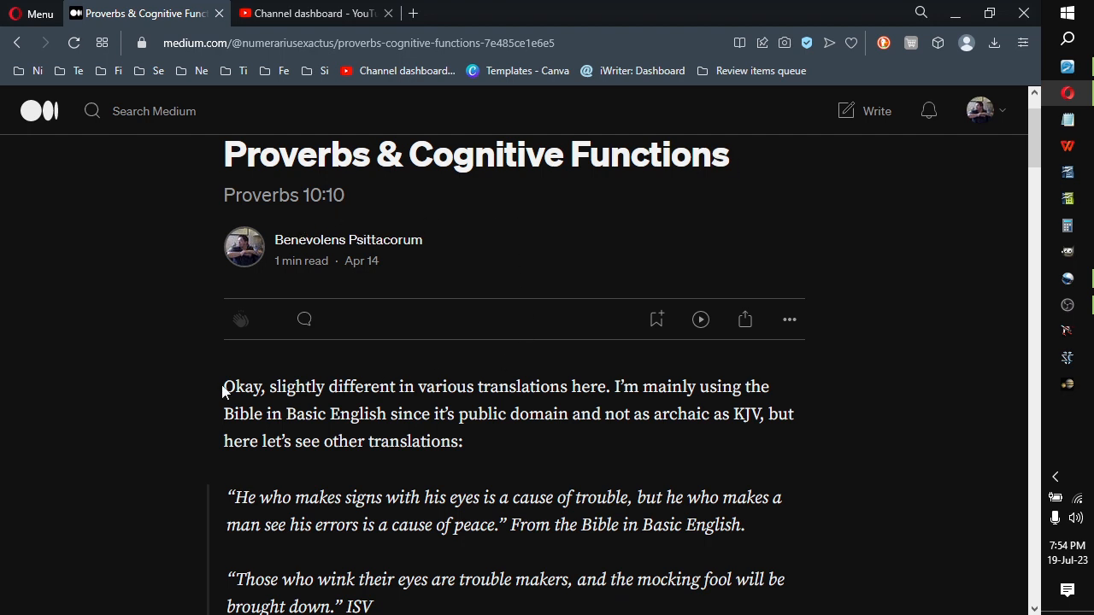
mouse_move(243, 387)
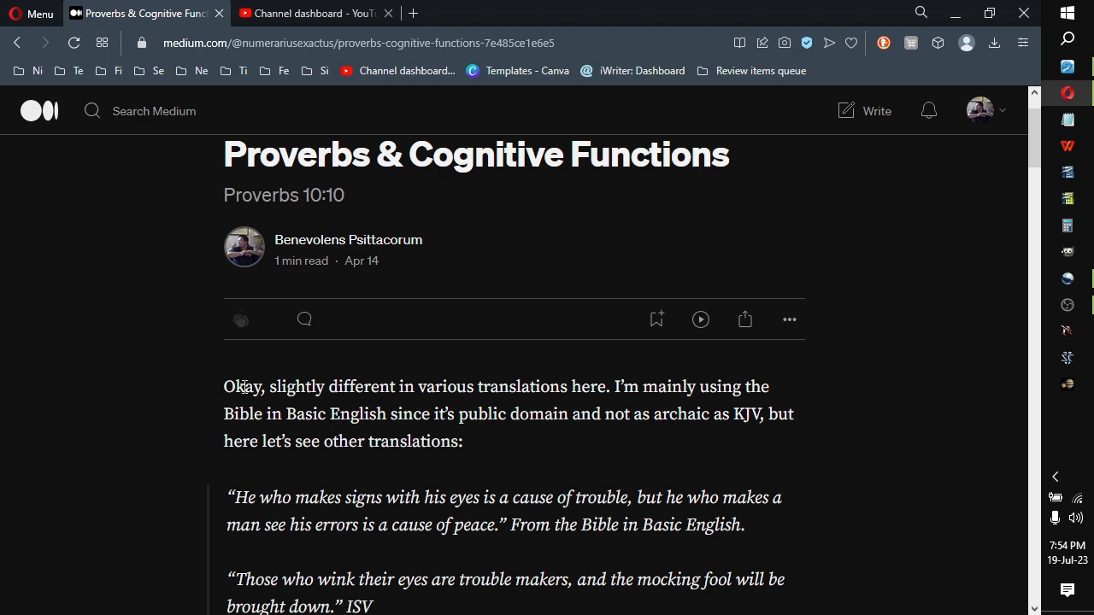
mouse_move(694, 386)
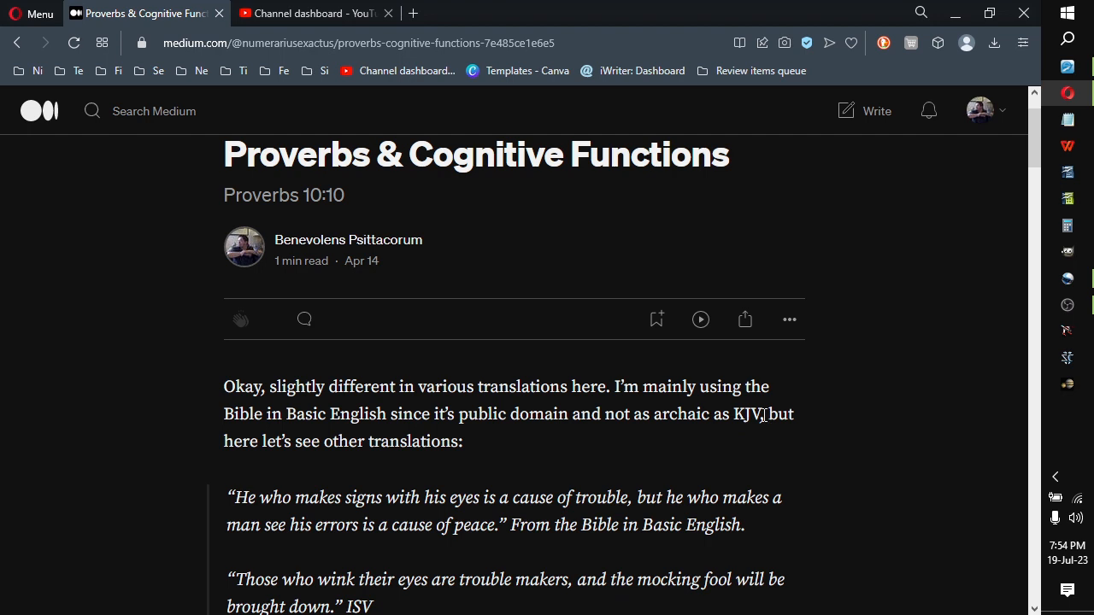
mouse_move(789, 417)
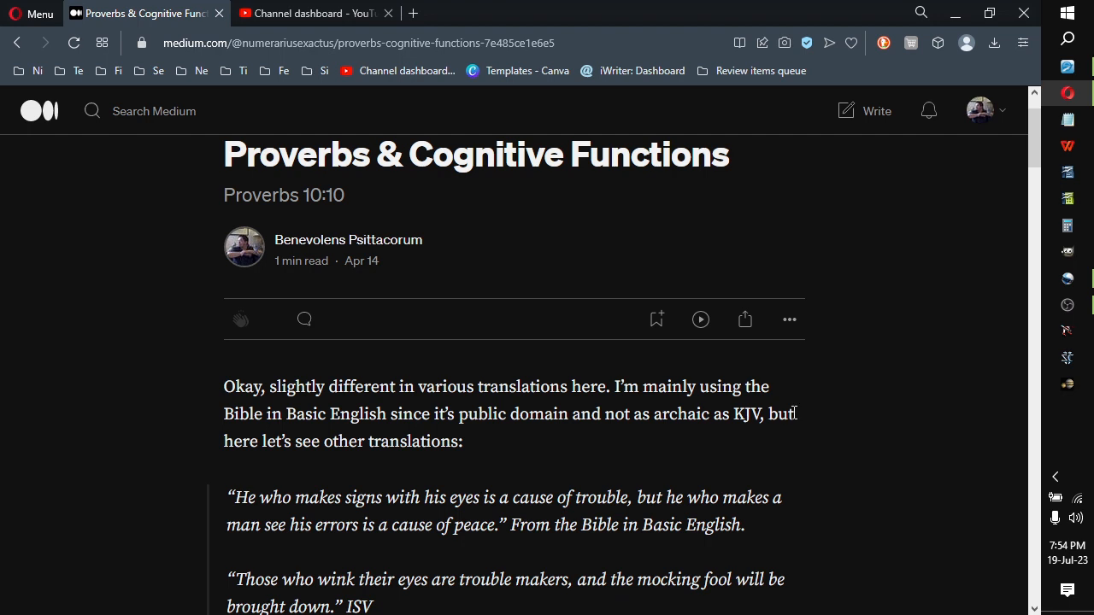
mouse_move(795, 419)
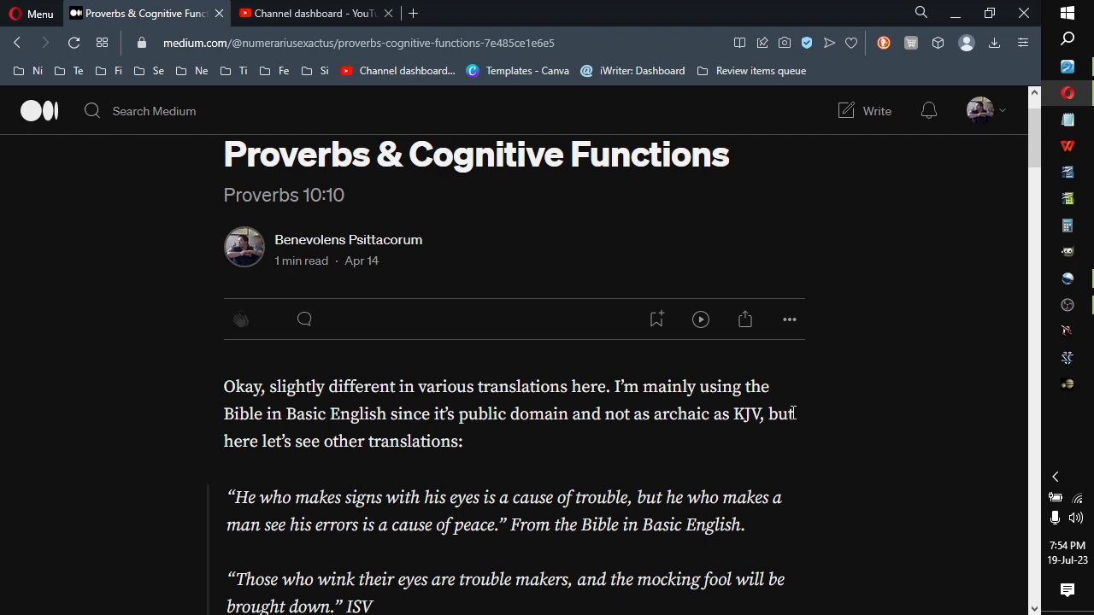
mouse_move(834, 450)
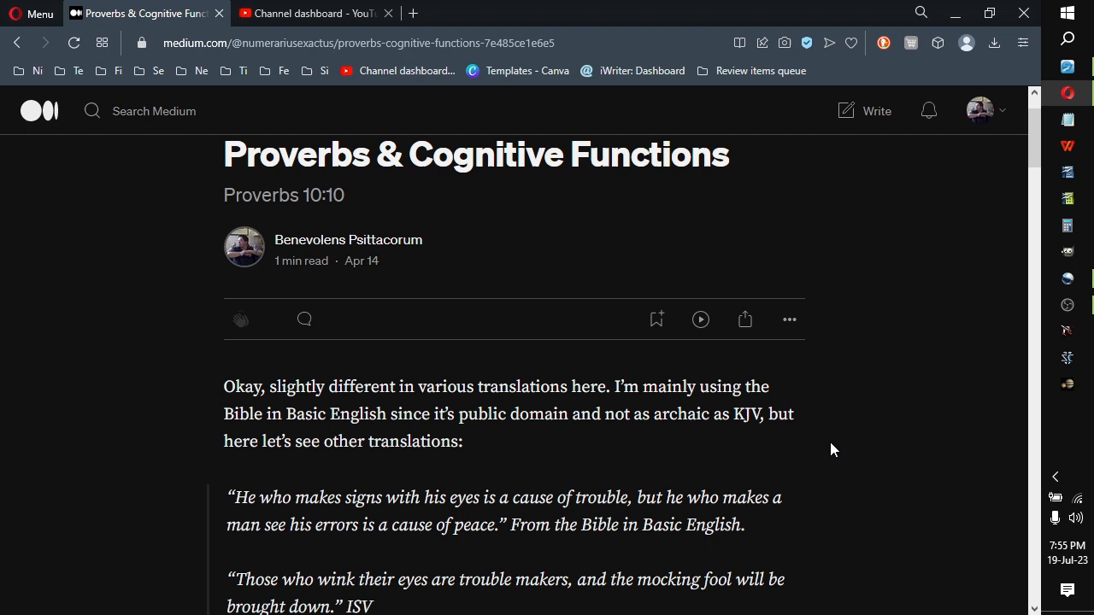
mouse_move(756, 412)
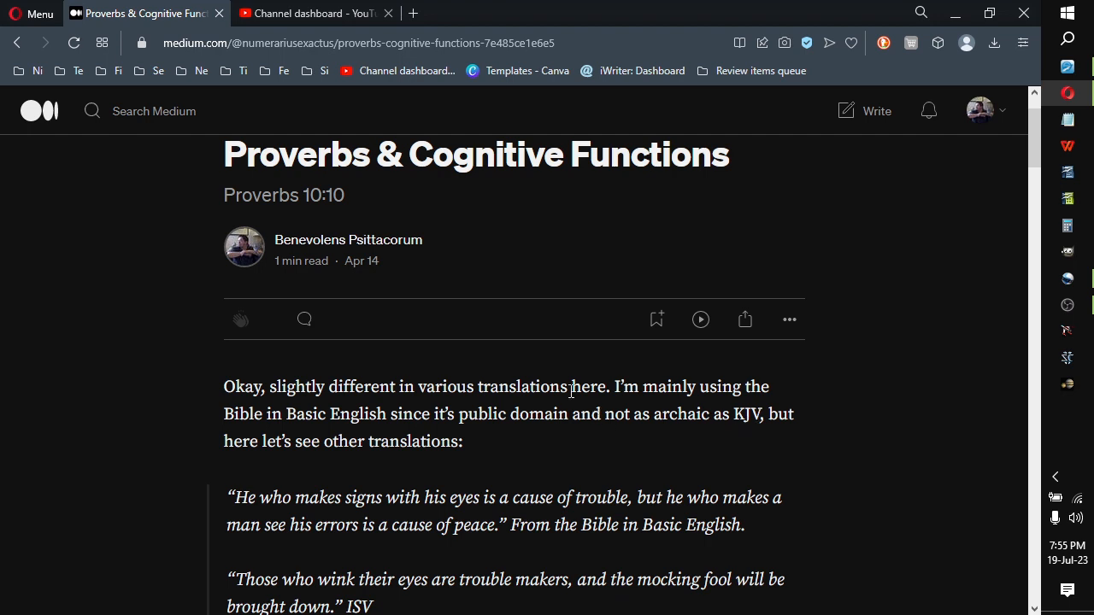
mouse_move(535, 386)
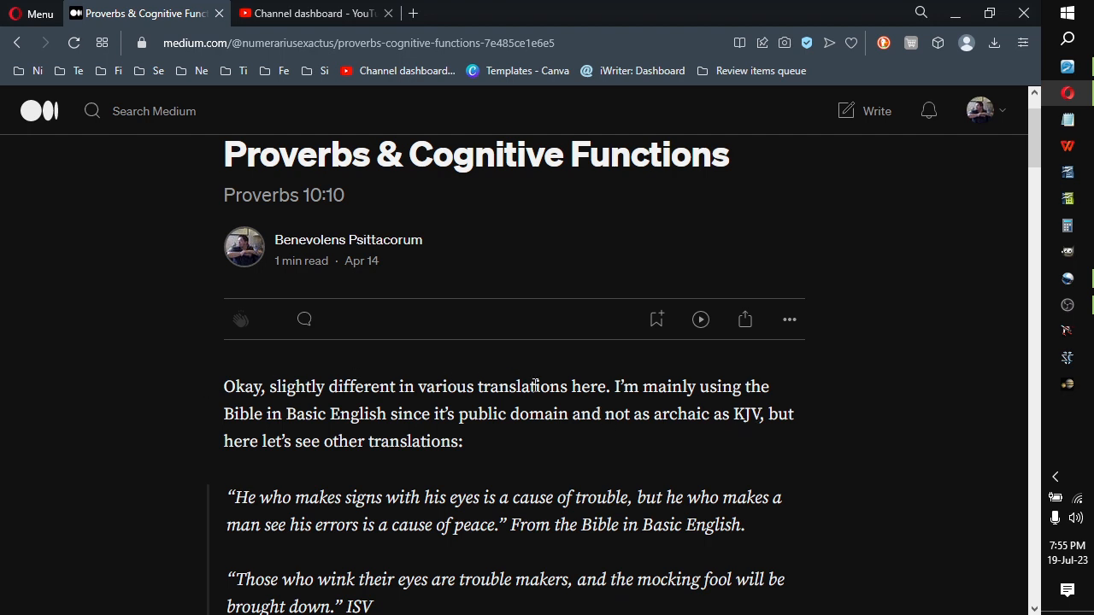
mouse_move(328, 430)
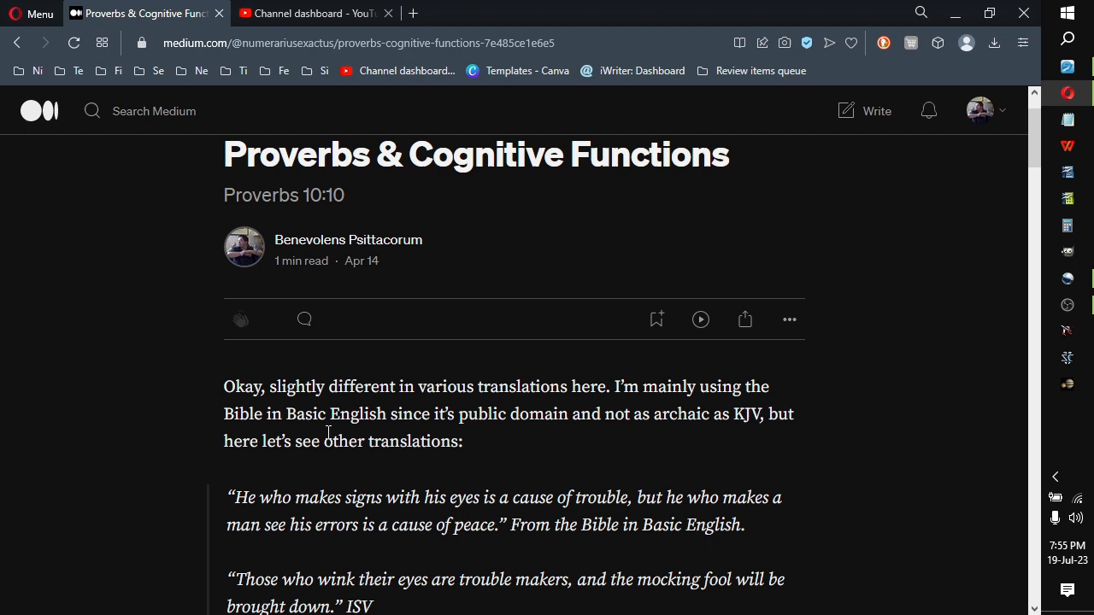
mouse_move(572, 417)
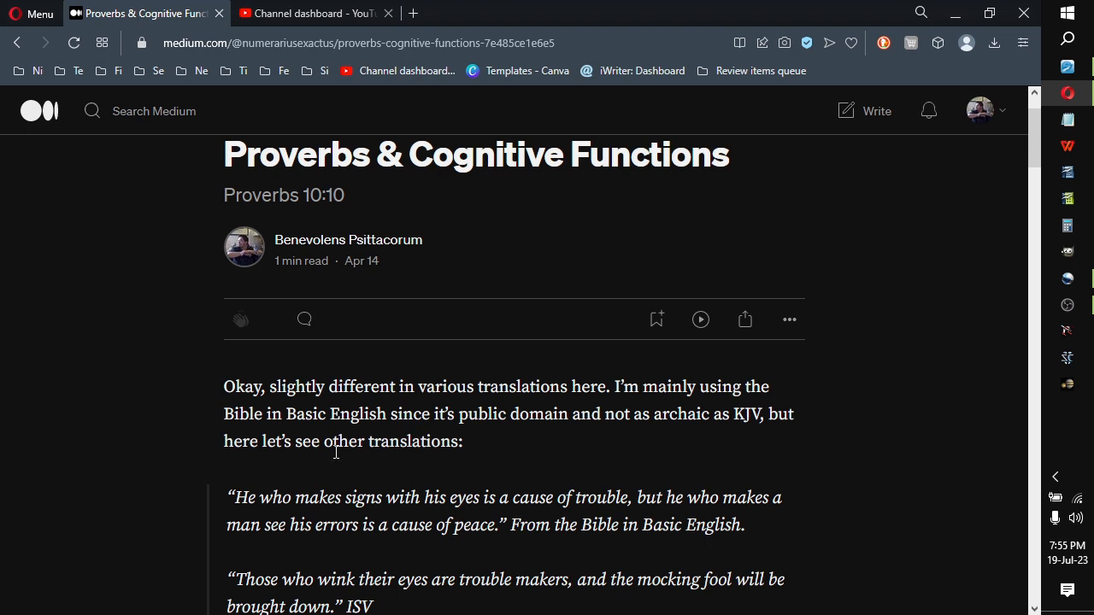
mouse_move(504, 452)
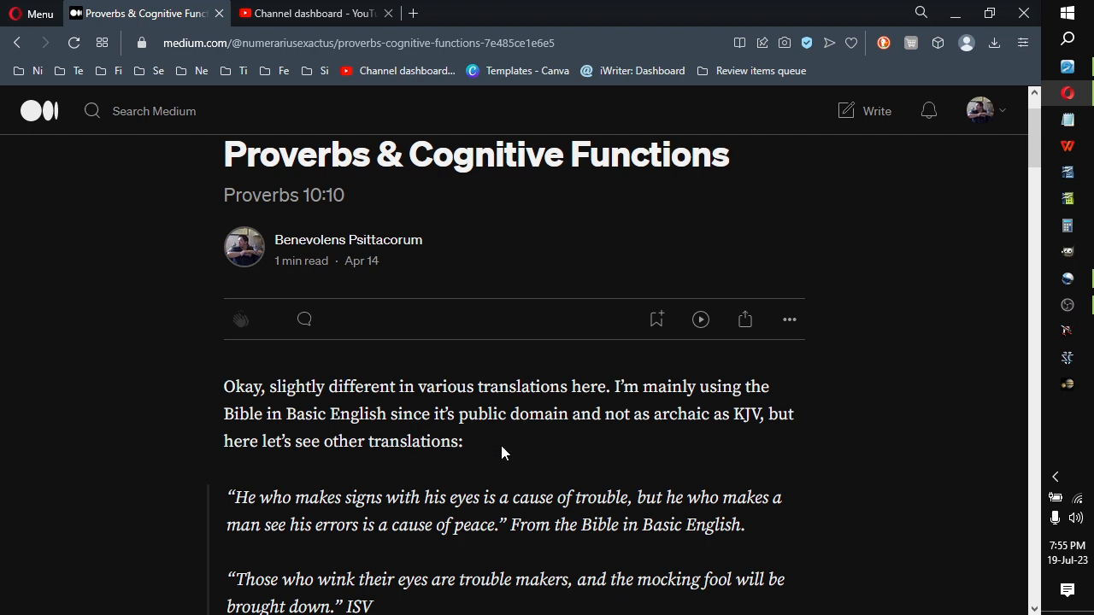
- Read down to the translation quotes and open the biblehub.com Proverbs 10:10 link in a new tab
scroll("down", 3)
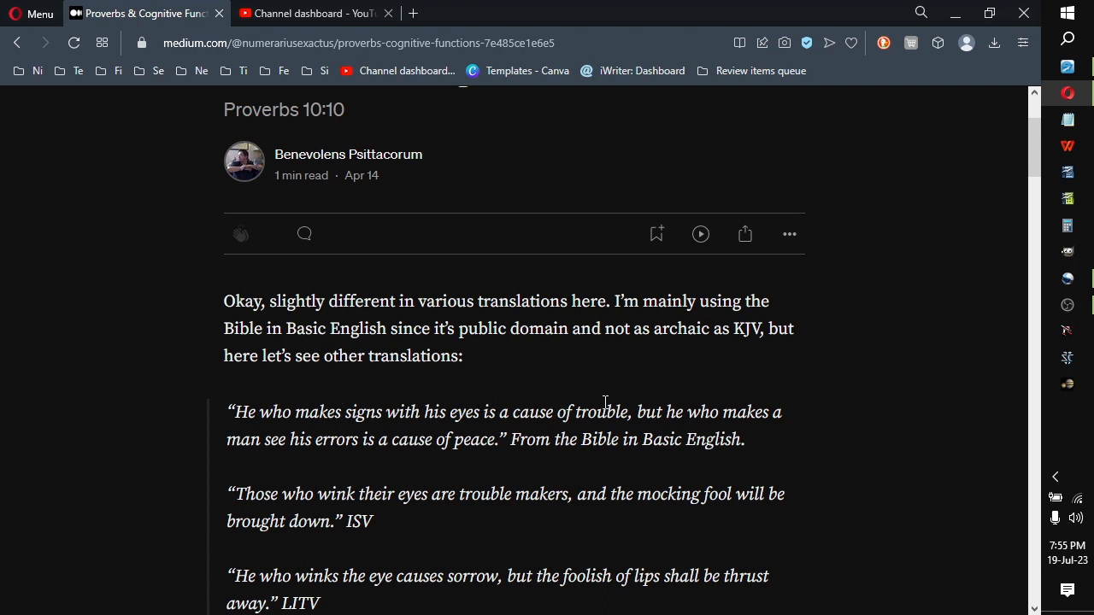
mouse_move(359, 437)
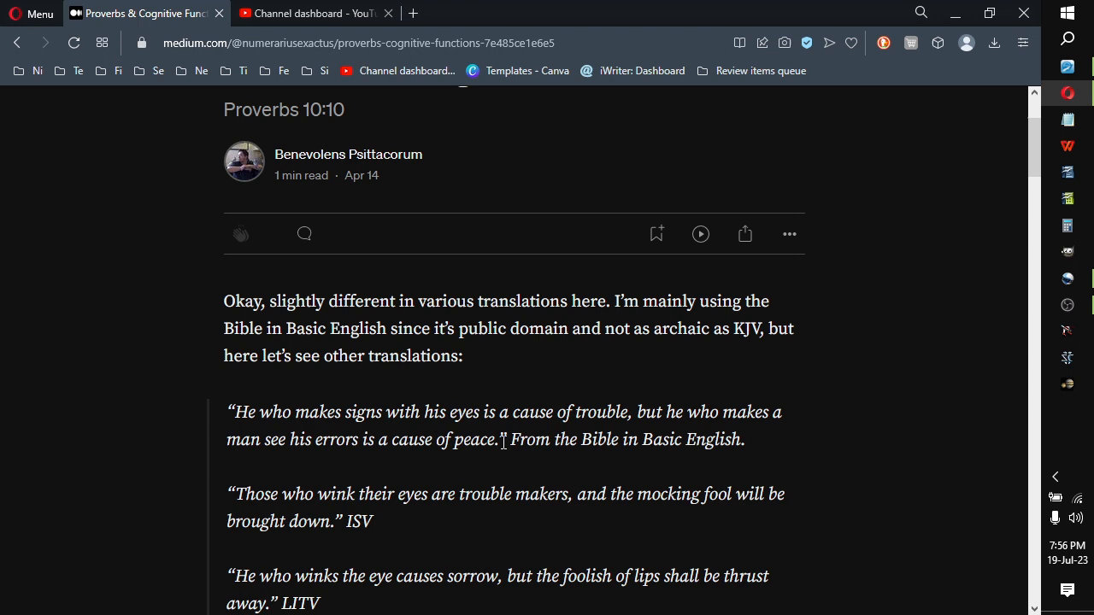
mouse_move(728, 441)
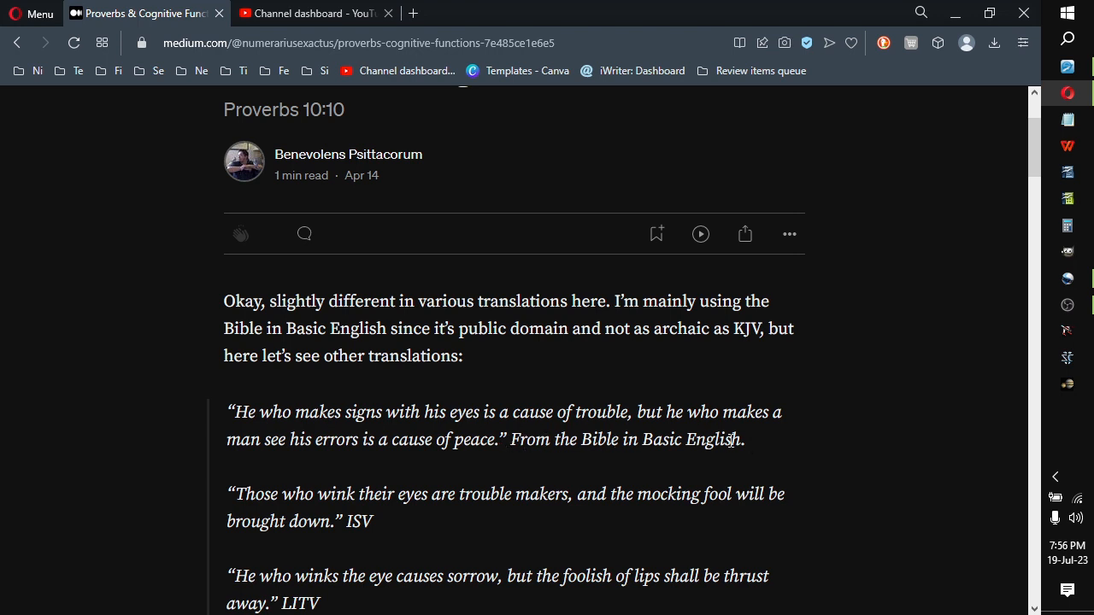
scroll("down", 3)
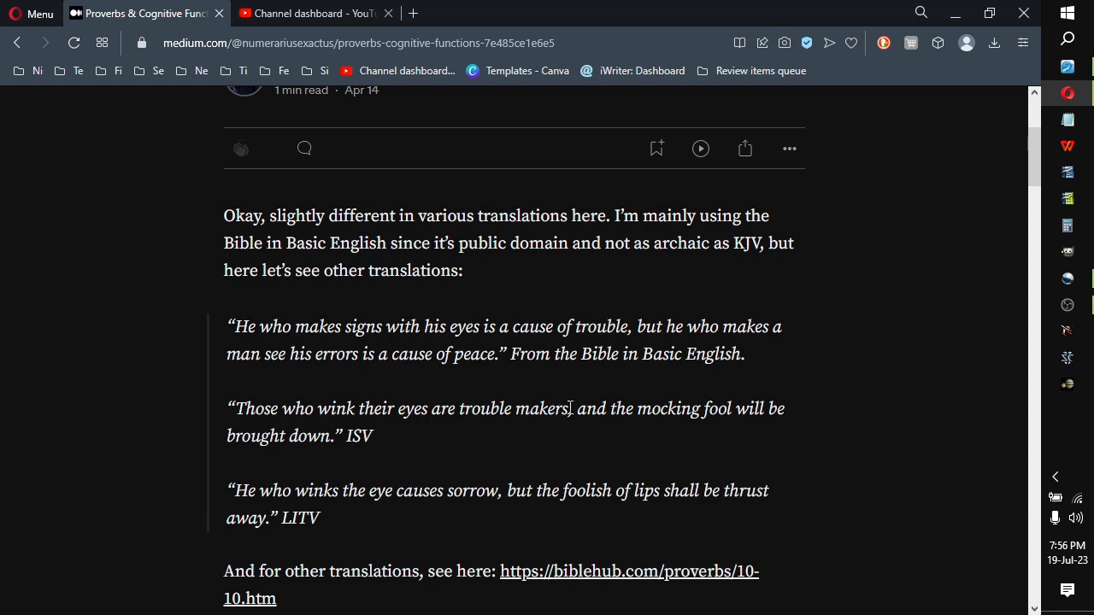
mouse_move(393, 448)
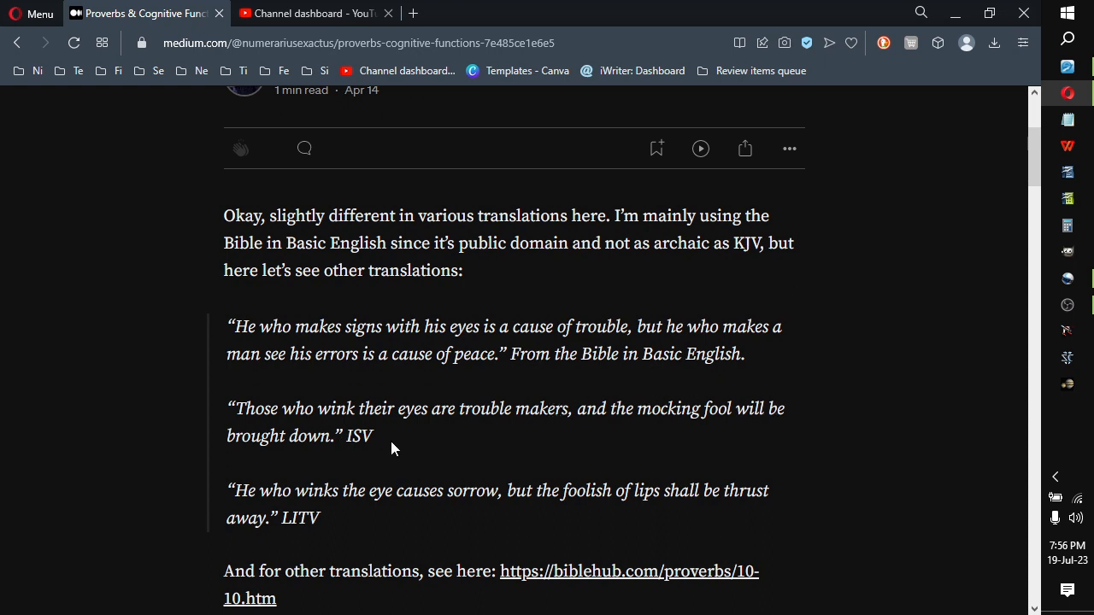
mouse_move(407, 448)
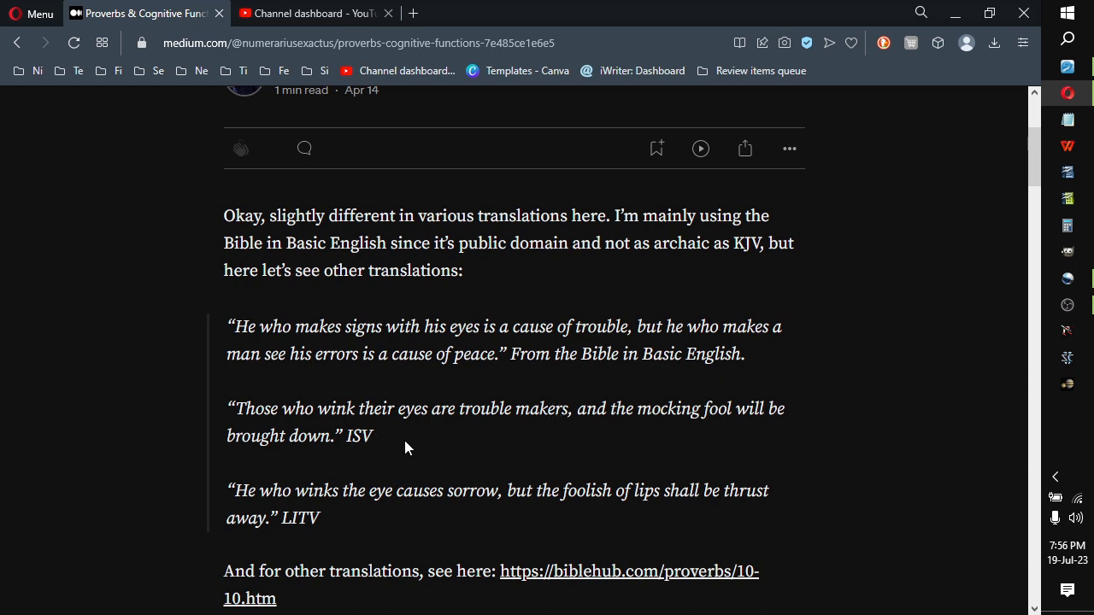
scroll("down", 3)
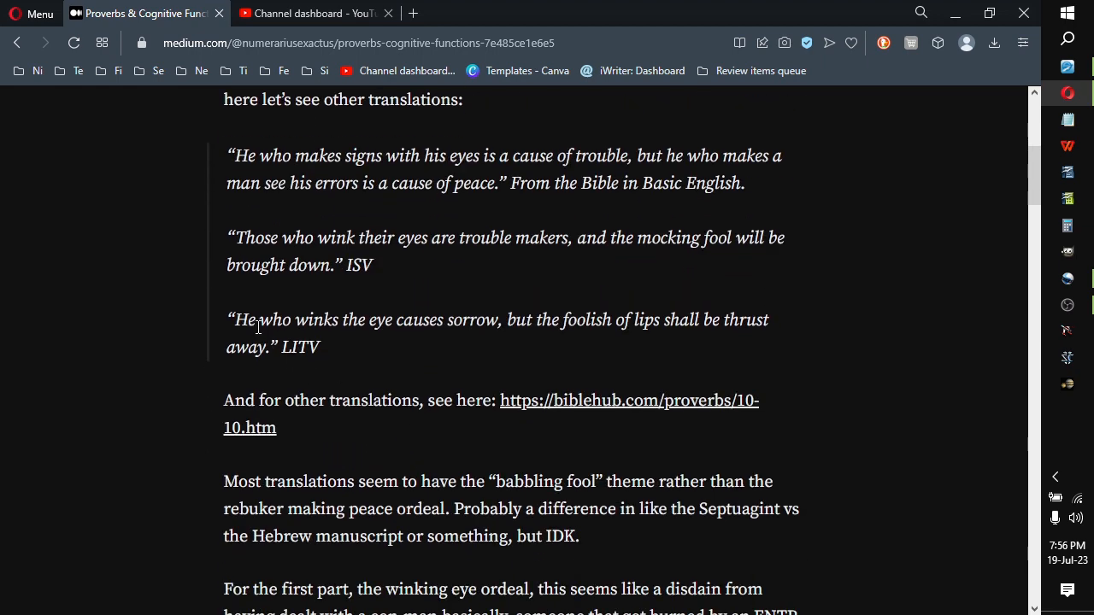
mouse_move(543, 316)
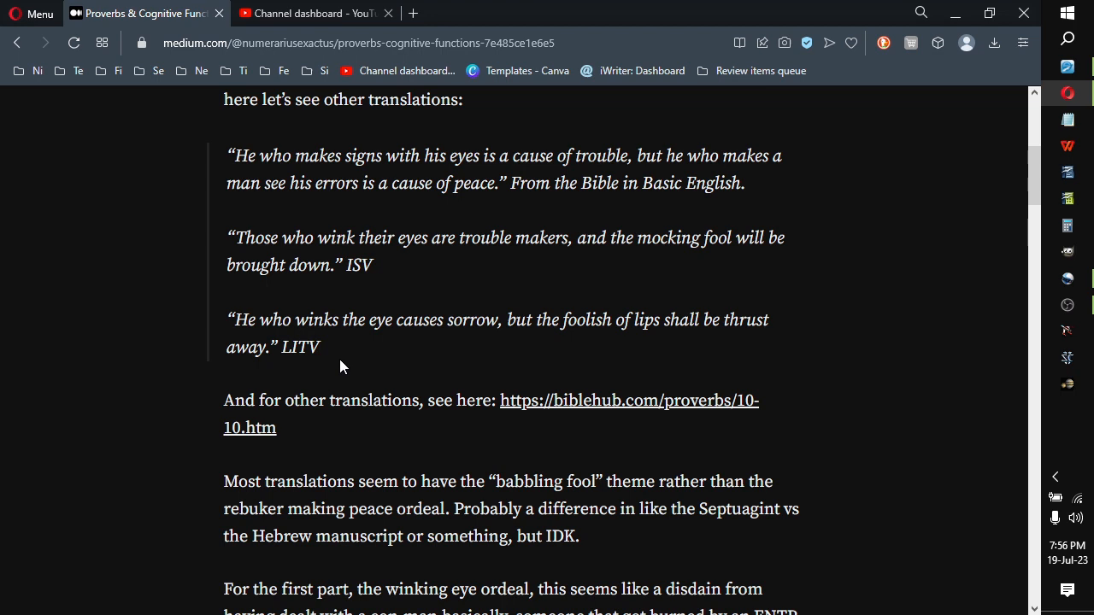
mouse_move(342, 422)
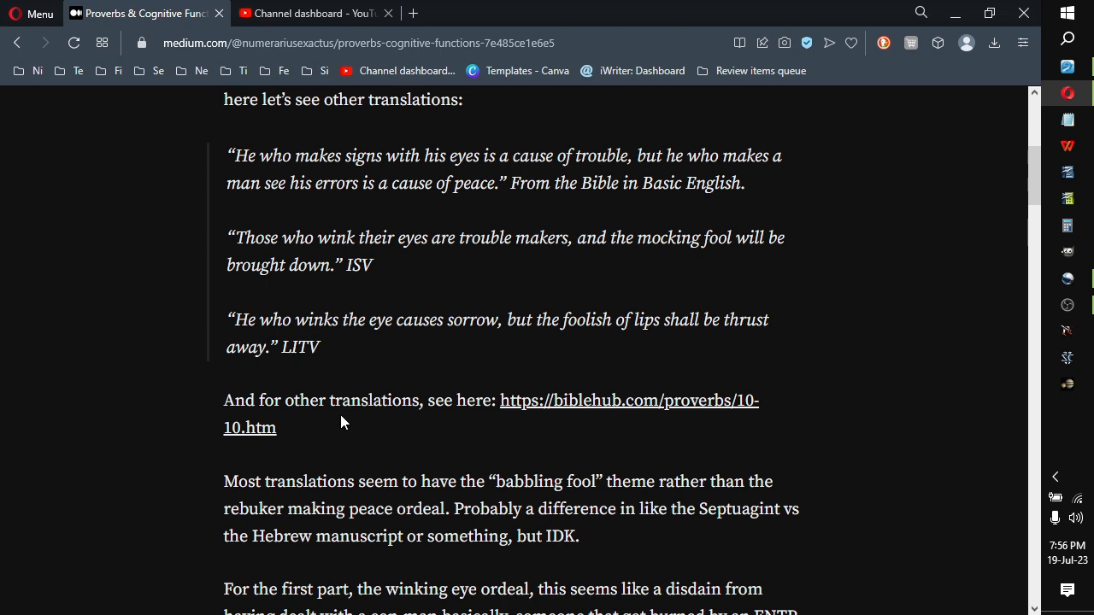
mouse_move(572, 410)
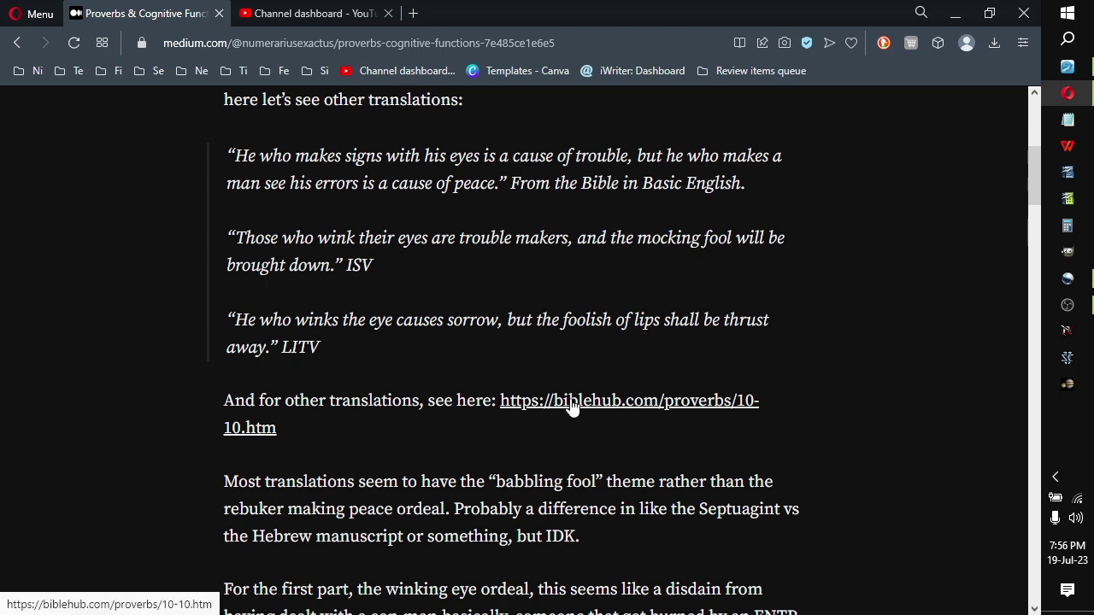
right_click(573, 406)
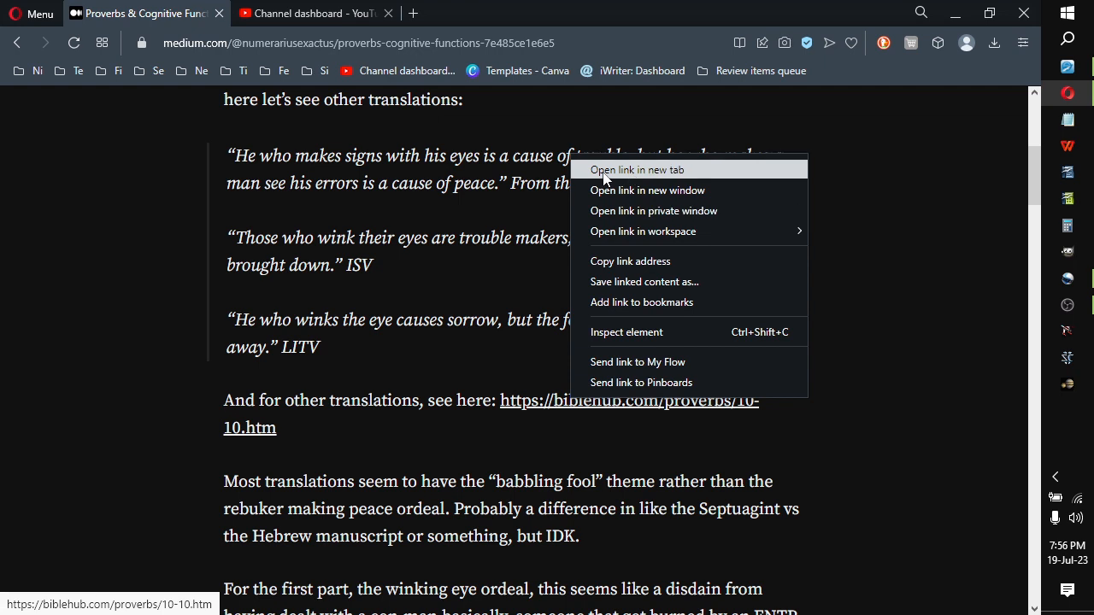
left_click(635, 169)
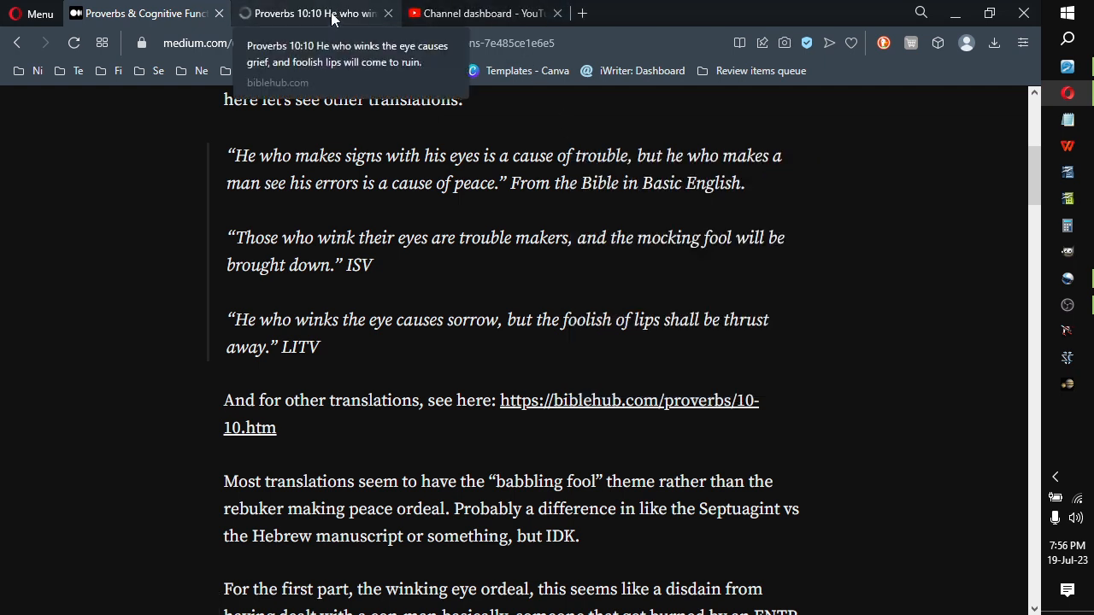
left_click(316, 14)
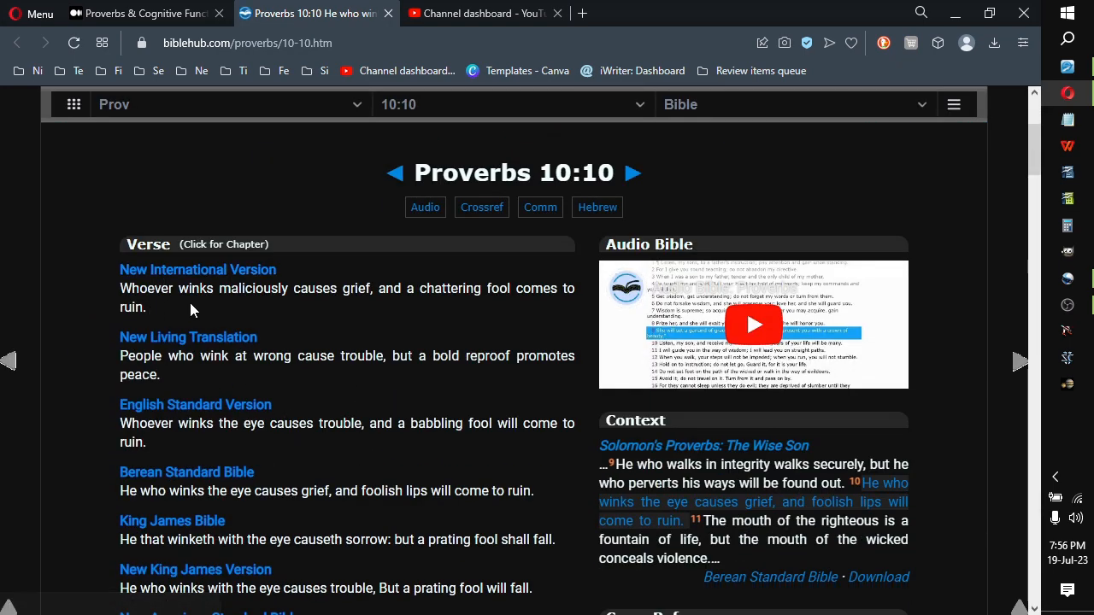
mouse_move(499, 325)
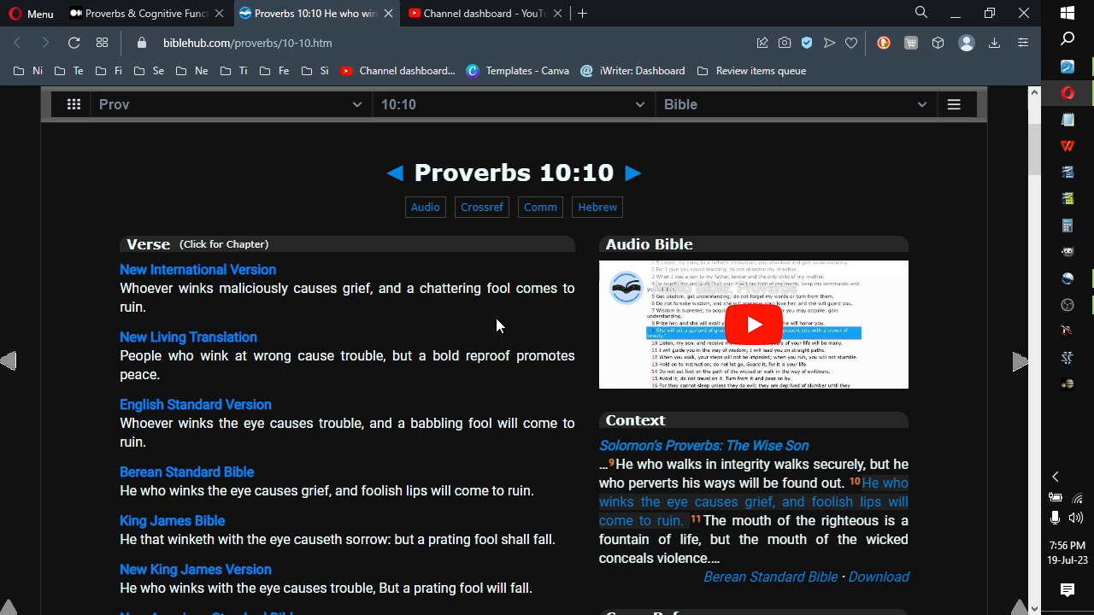
- Scroll through the Proverbs 10:10 translations listed on Bible Hub
scroll("down", 3)
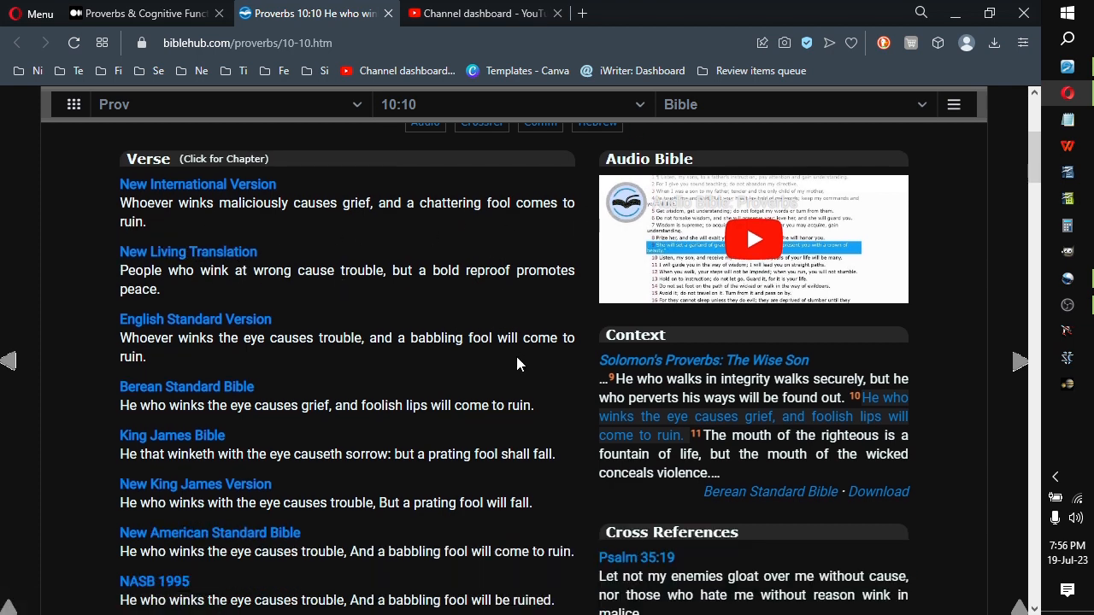
mouse_move(191, 407)
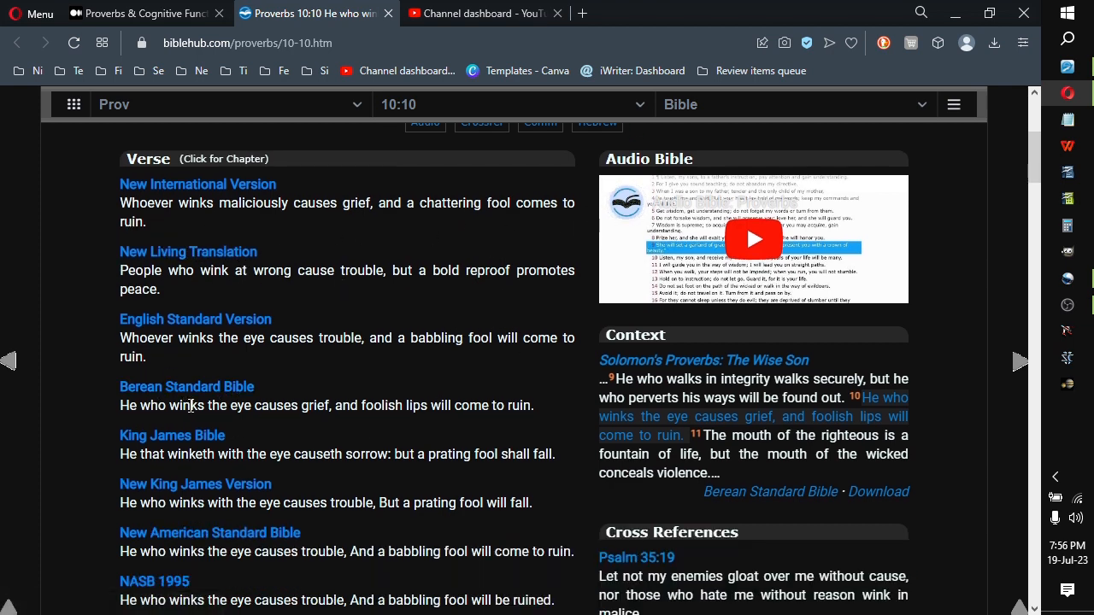
mouse_move(540, 417)
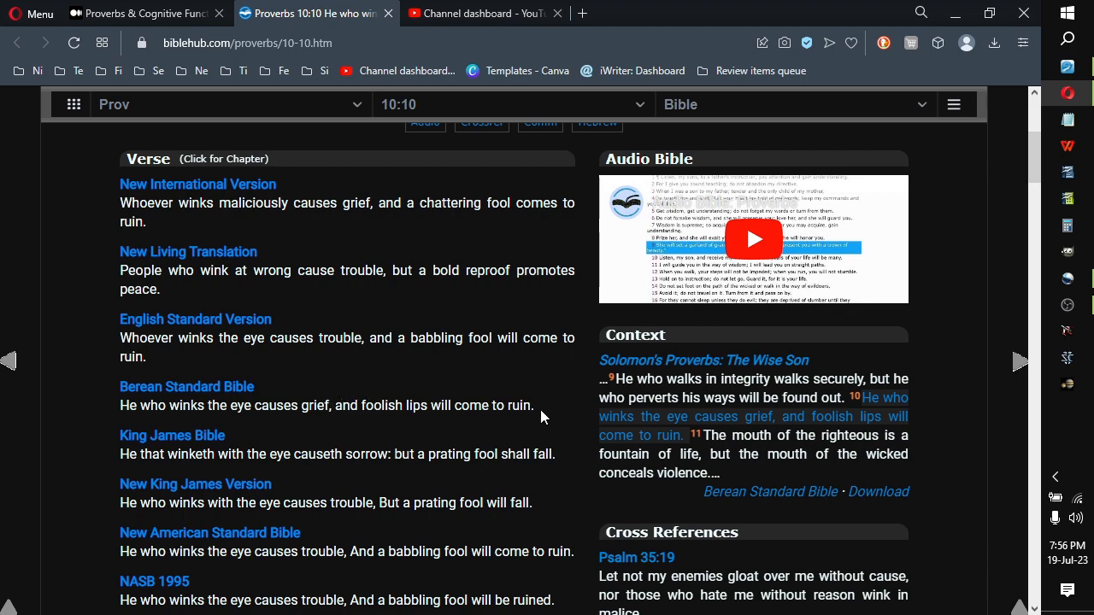
scroll("down", 3)
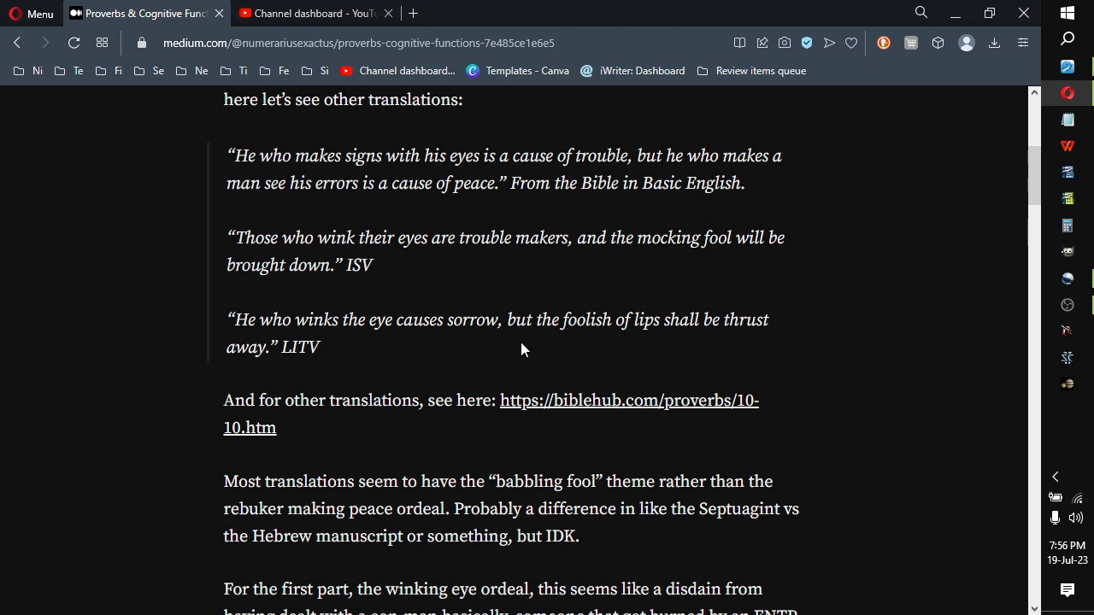
mouse_move(444, 477)
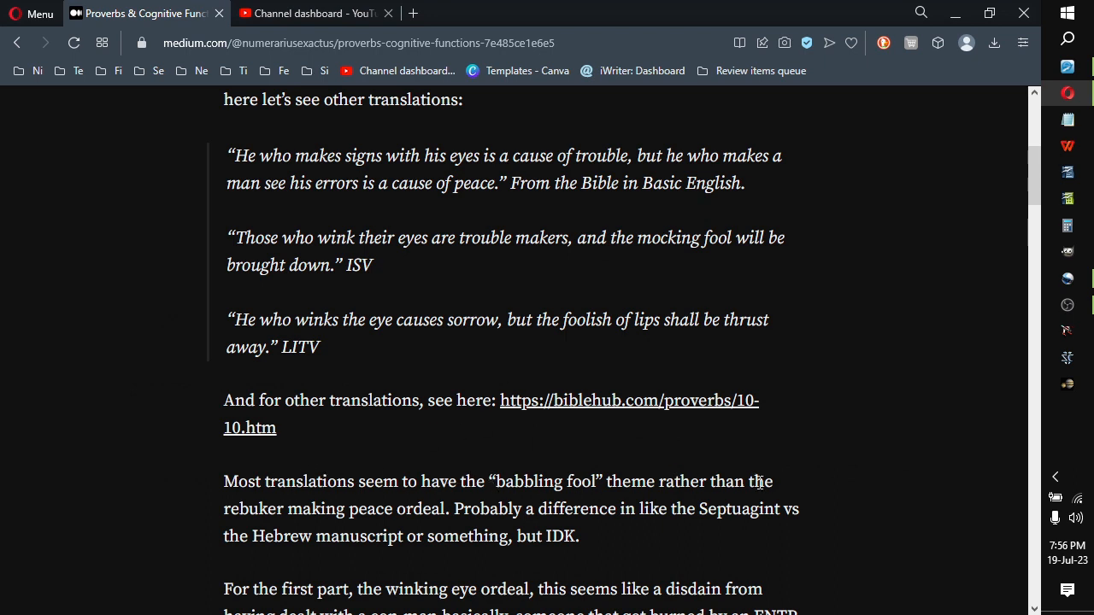
mouse_move(407, 512)
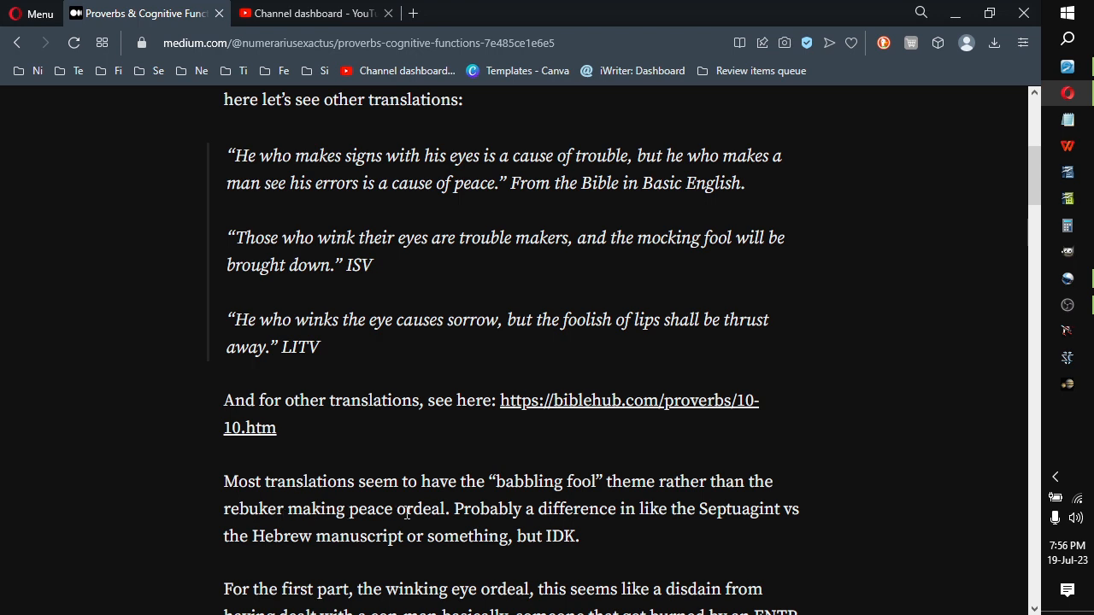
mouse_move(595, 506)
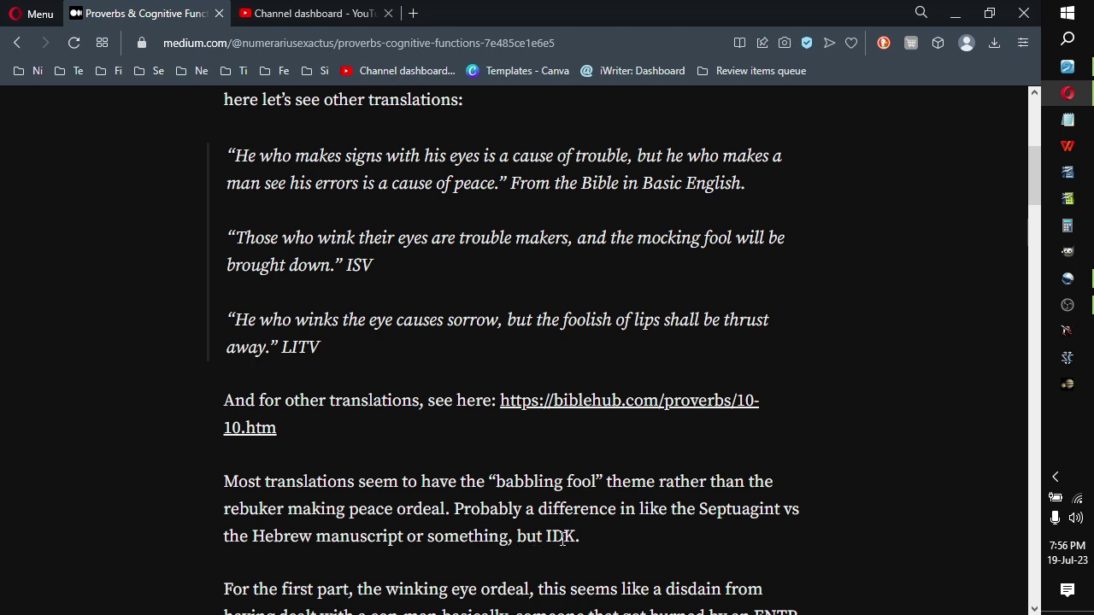
- Continue the article past the translations to the winking-eye paragraph on ENTP, ENFP and Si types
scroll("down", 3)
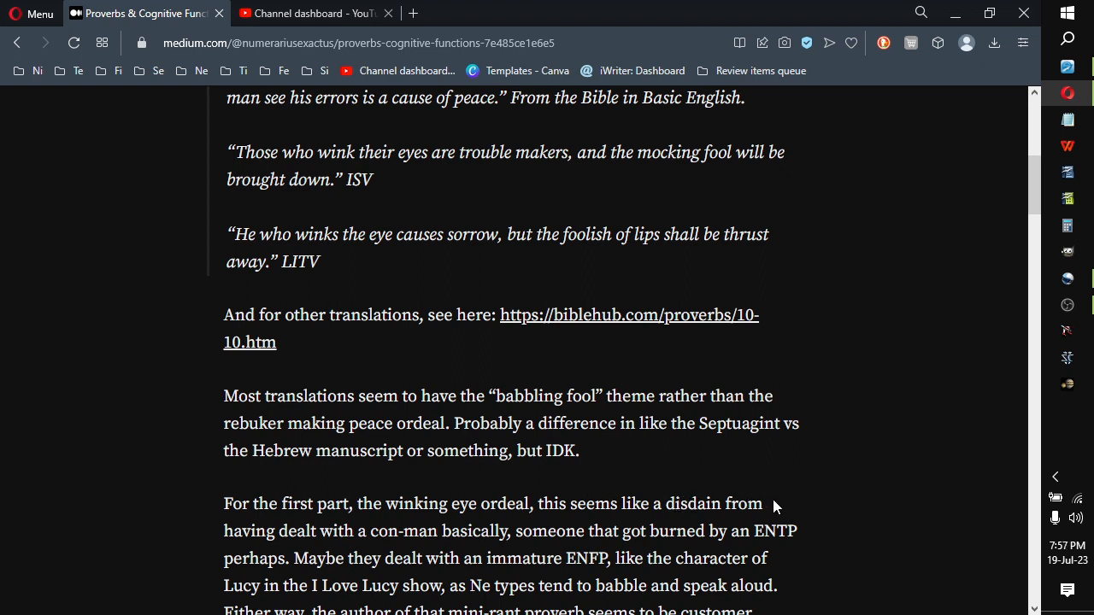
mouse_move(547, 536)
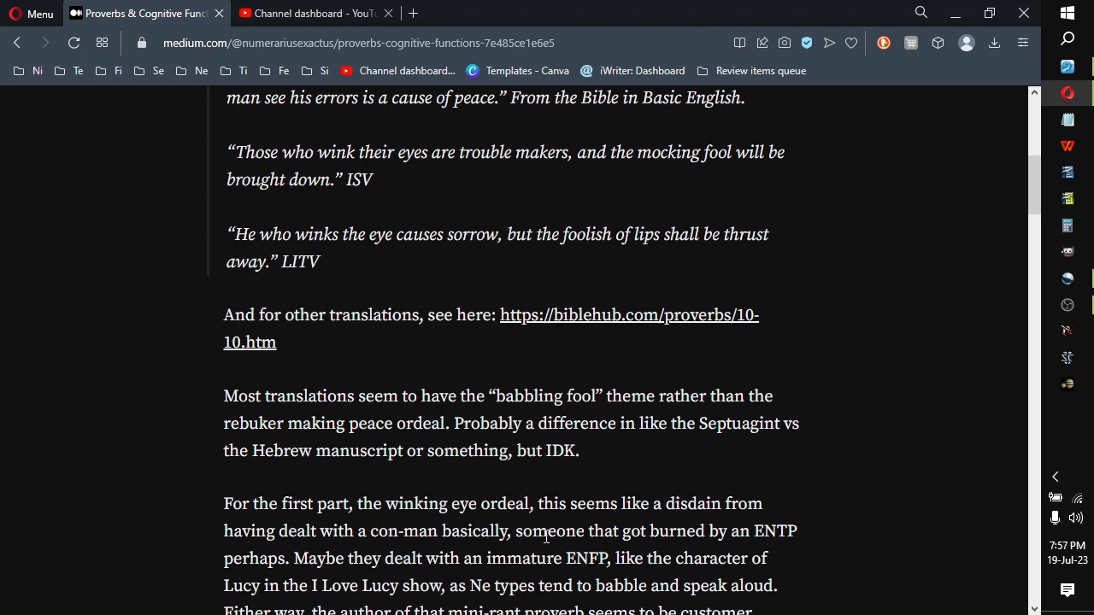
mouse_move(834, 554)
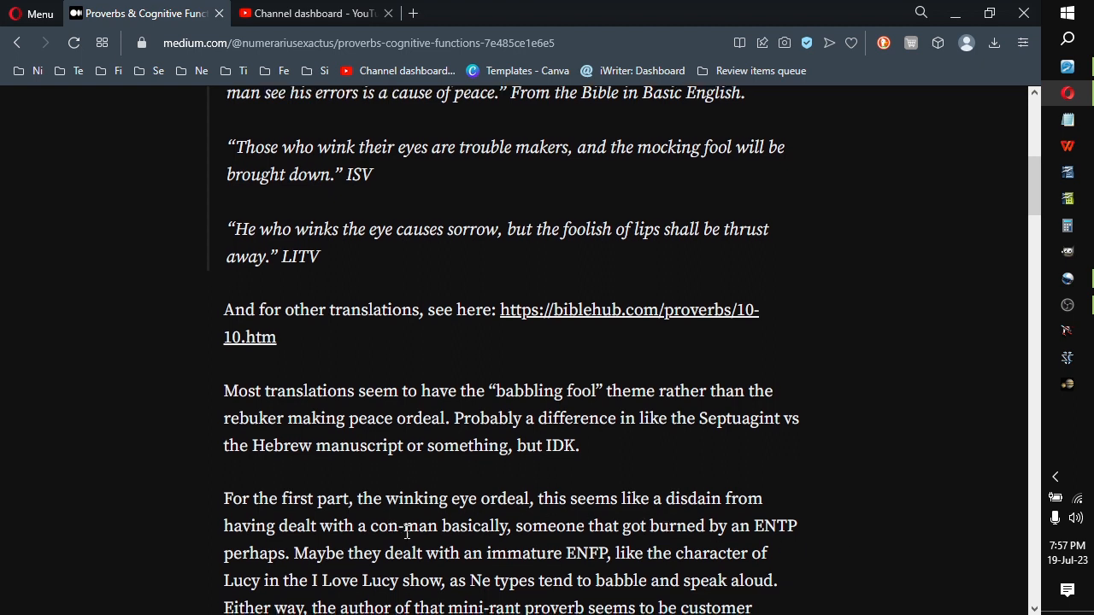
scroll("down", 3)
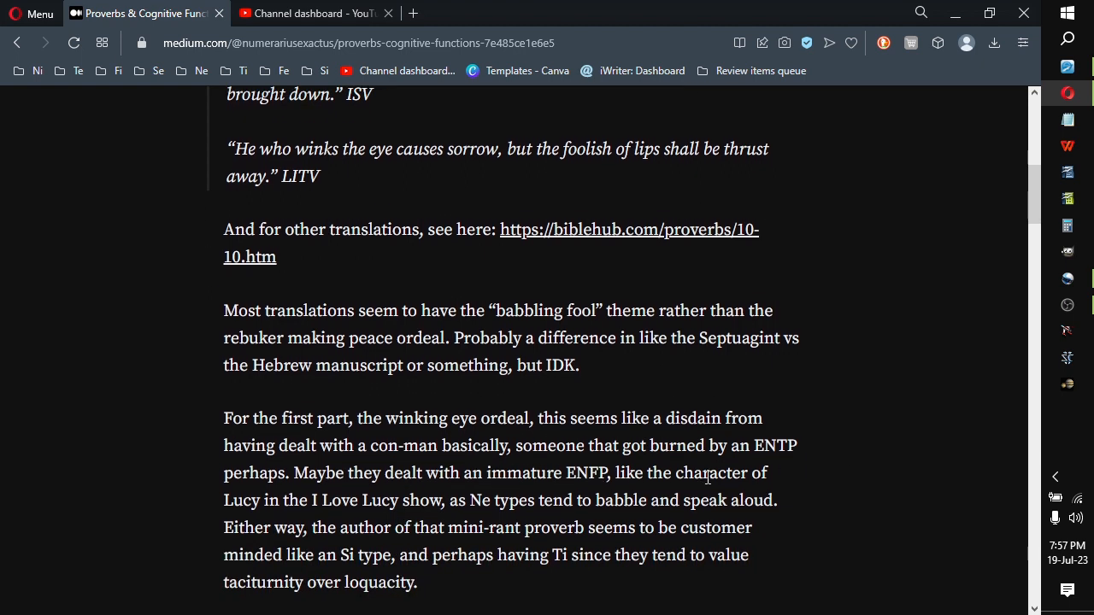
mouse_move(476, 502)
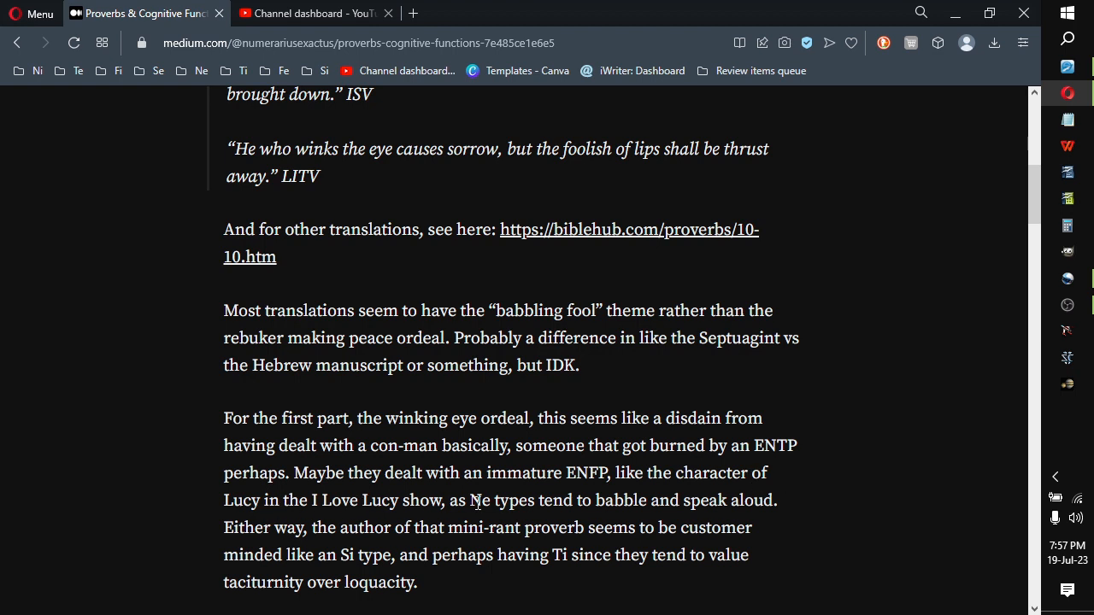
mouse_move(605, 503)
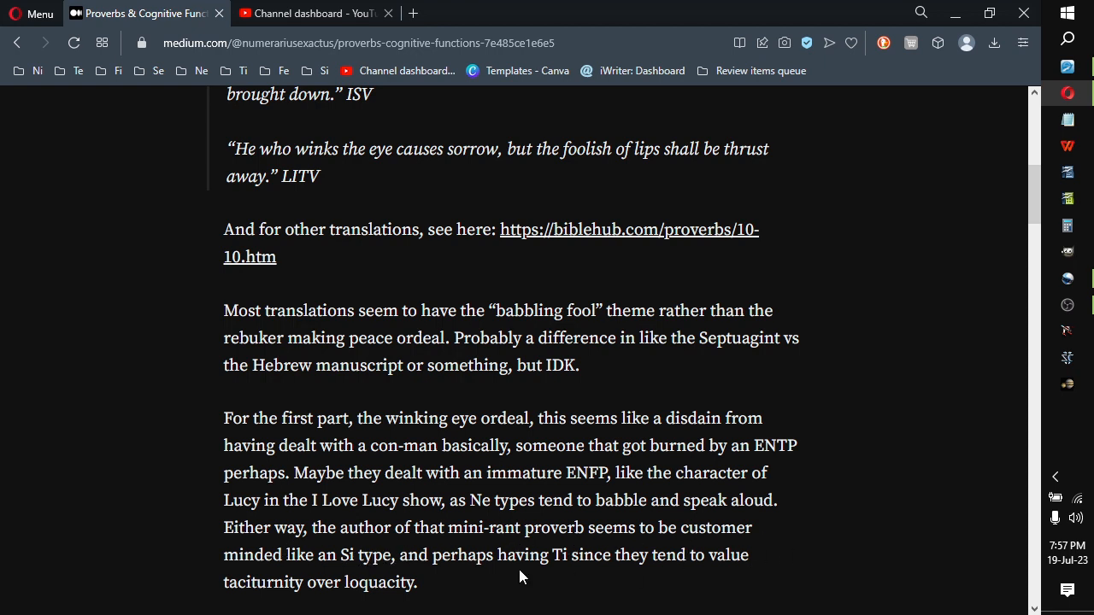
mouse_move(434, 590)
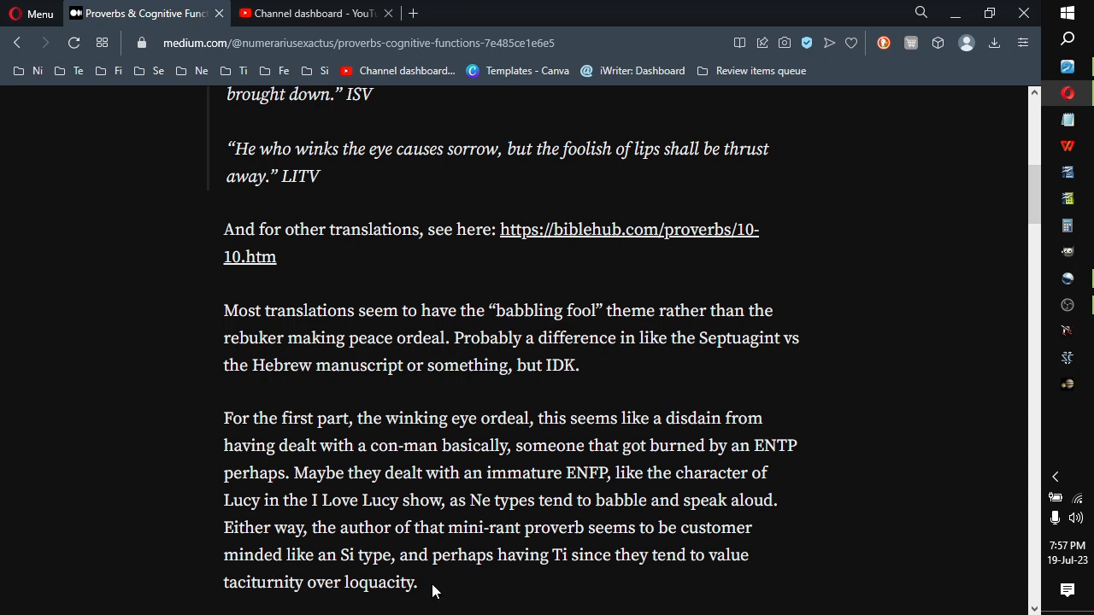
- Reach the closing ENTP/ENFP versus ISFJ/INTP guess and the Bible, Proverbs, Mbti, Socionics, Intp tags
scroll("down", 3)
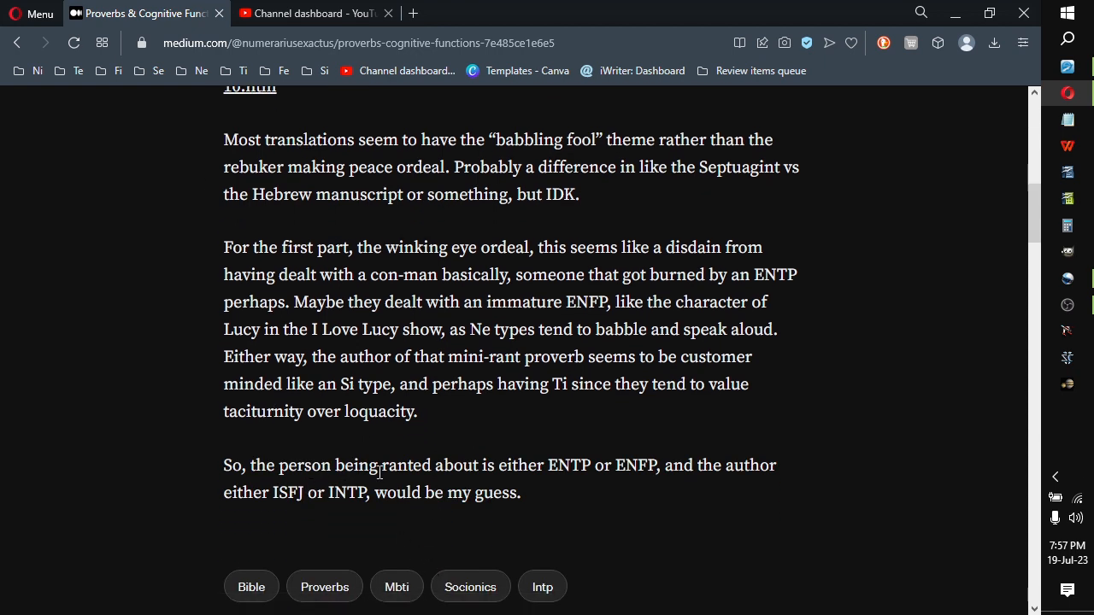
mouse_move(543, 465)
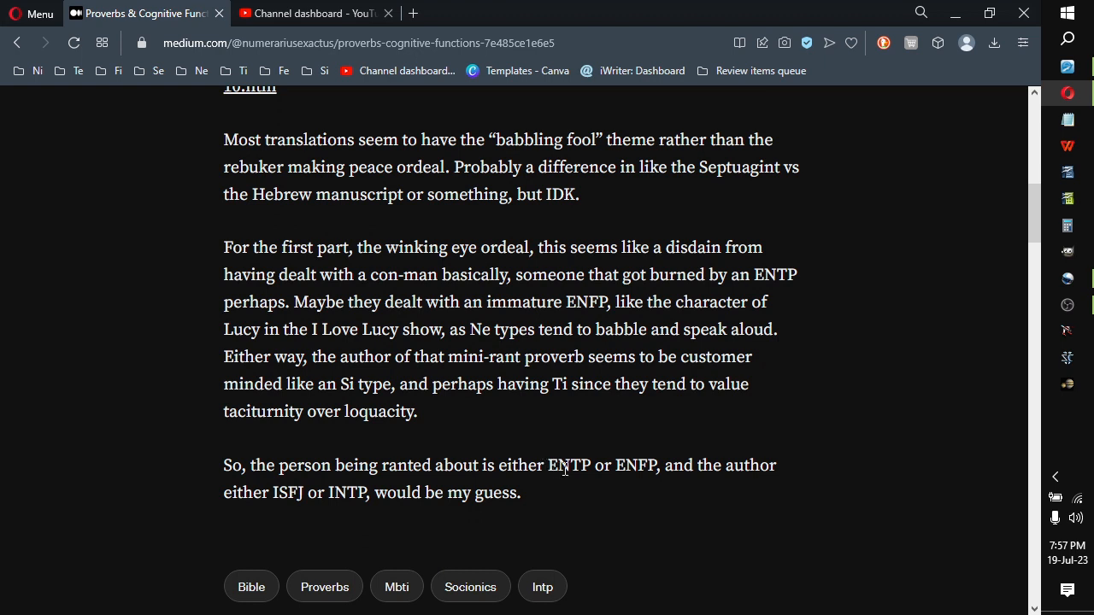
mouse_move(715, 470)
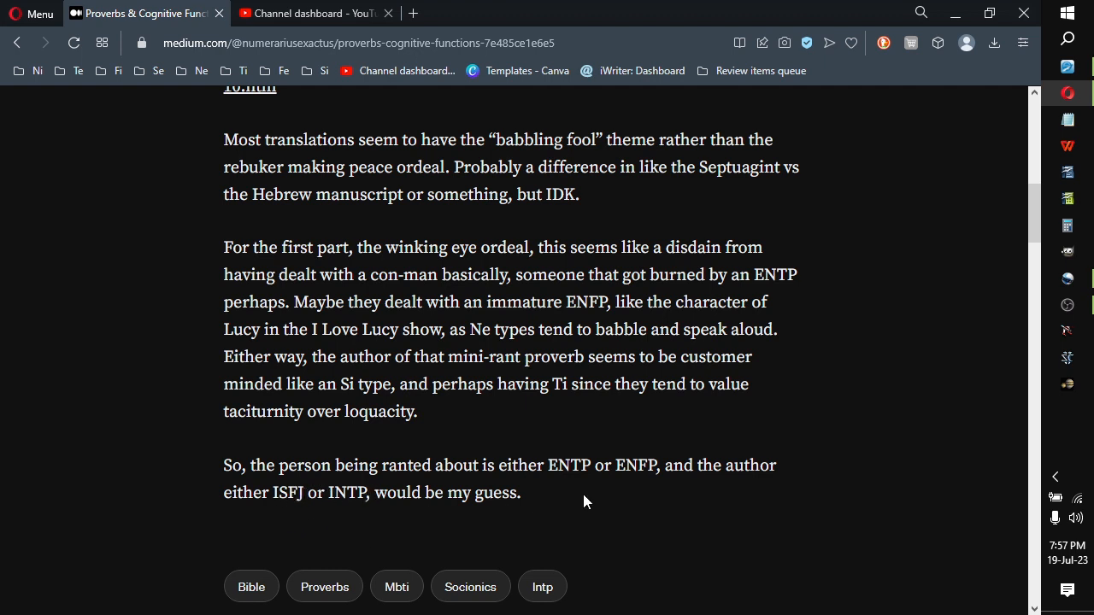
mouse_move(526, 534)
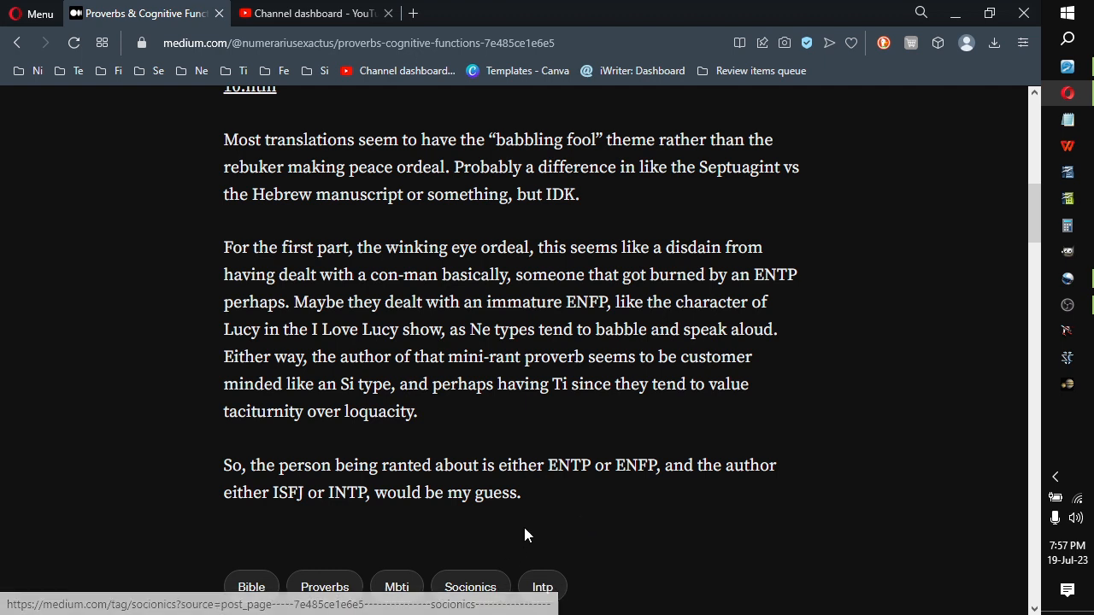
mouse_move(550, 492)
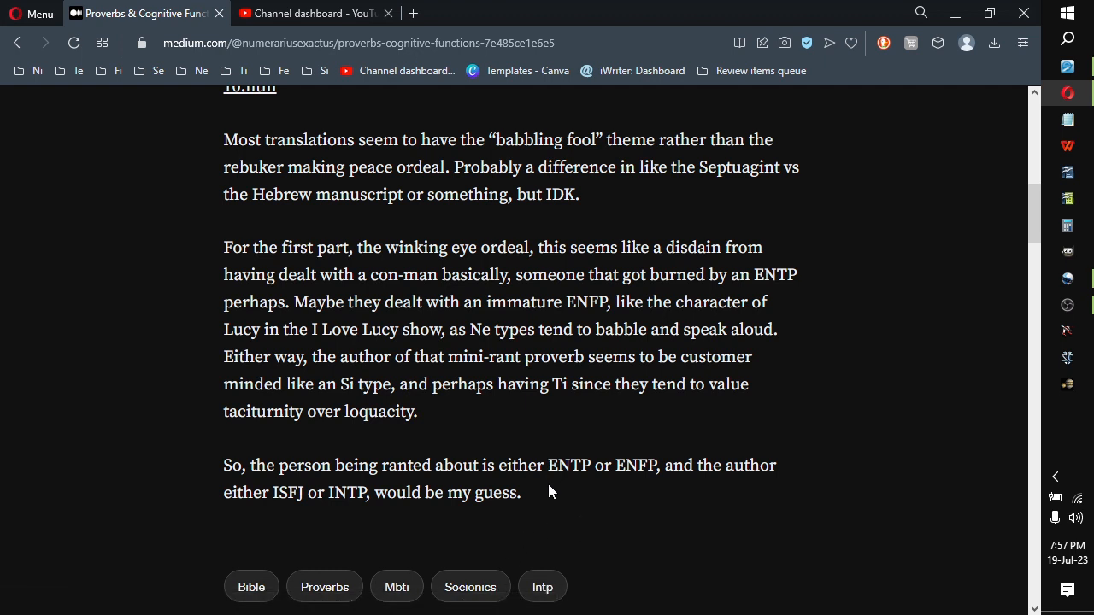
mouse_move(354, 499)
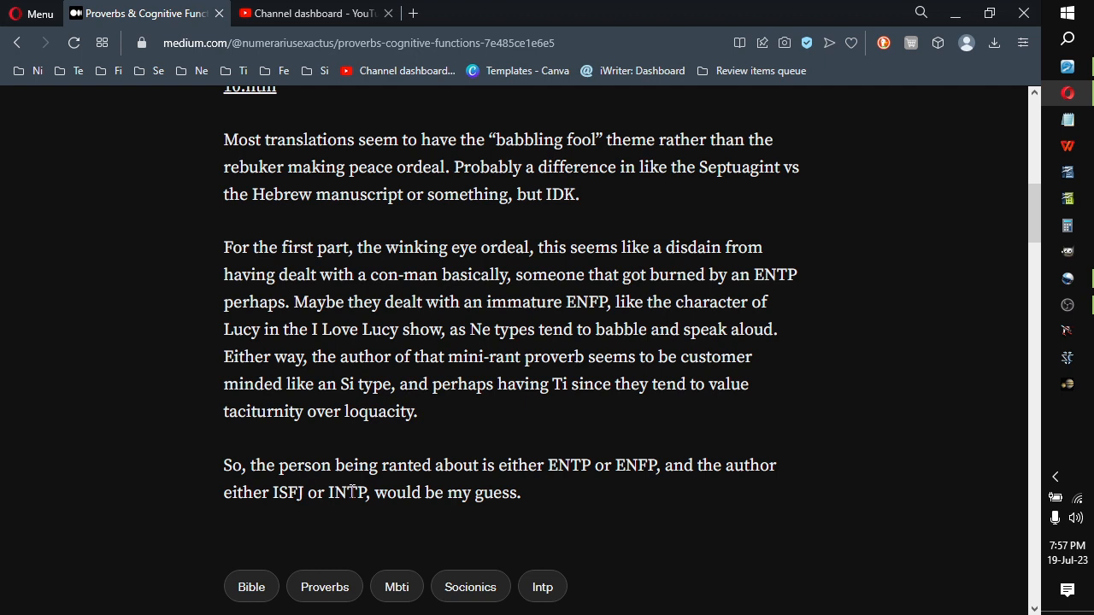
mouse_move(538, 501)
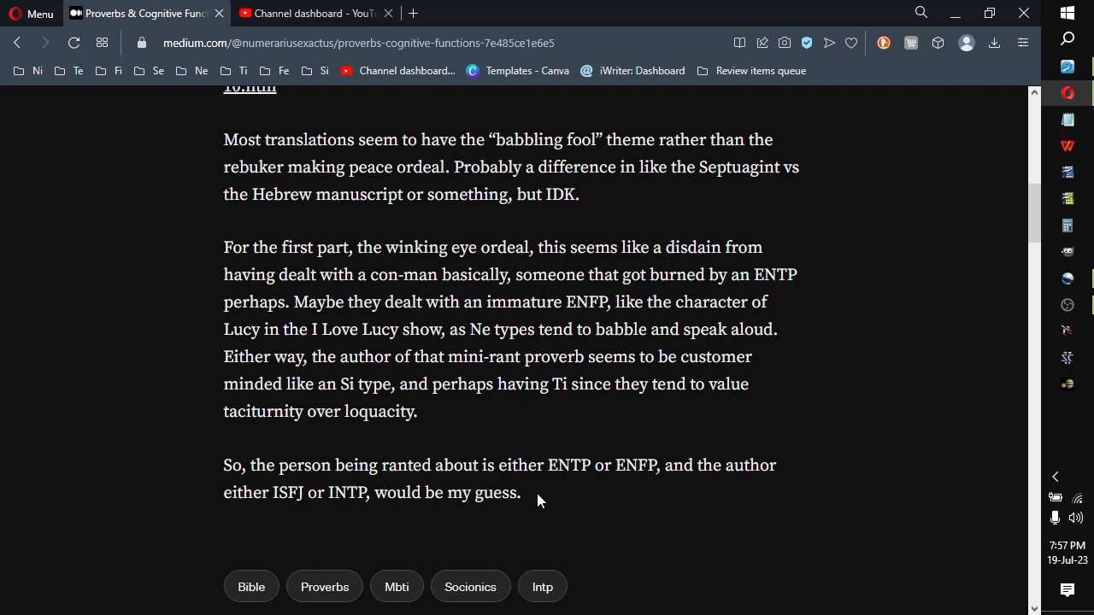
mouse_move(357, 530)
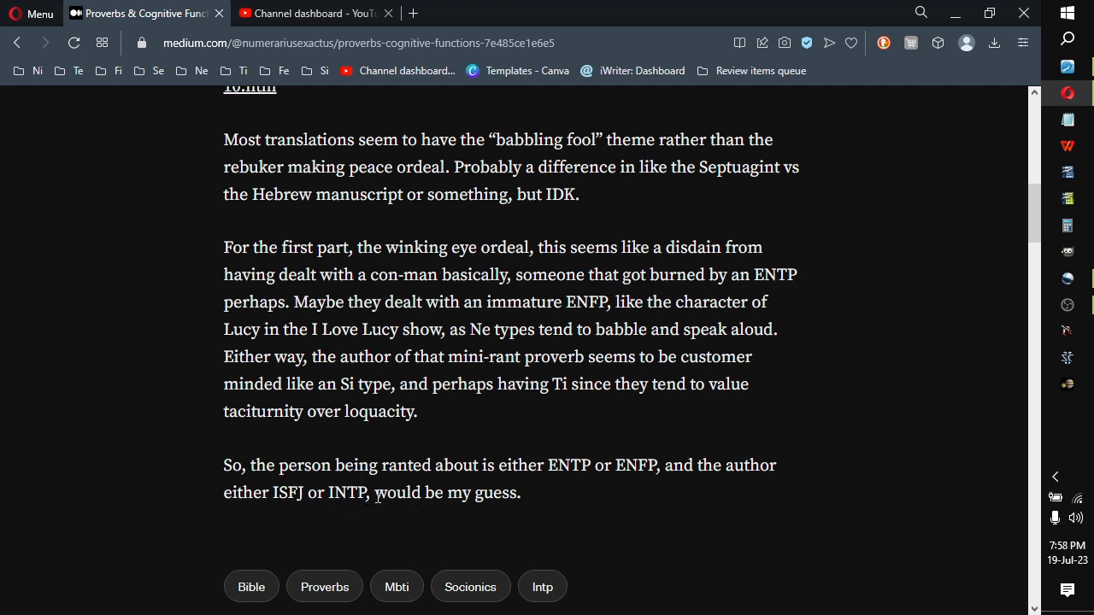
mouse_move(533, 496)
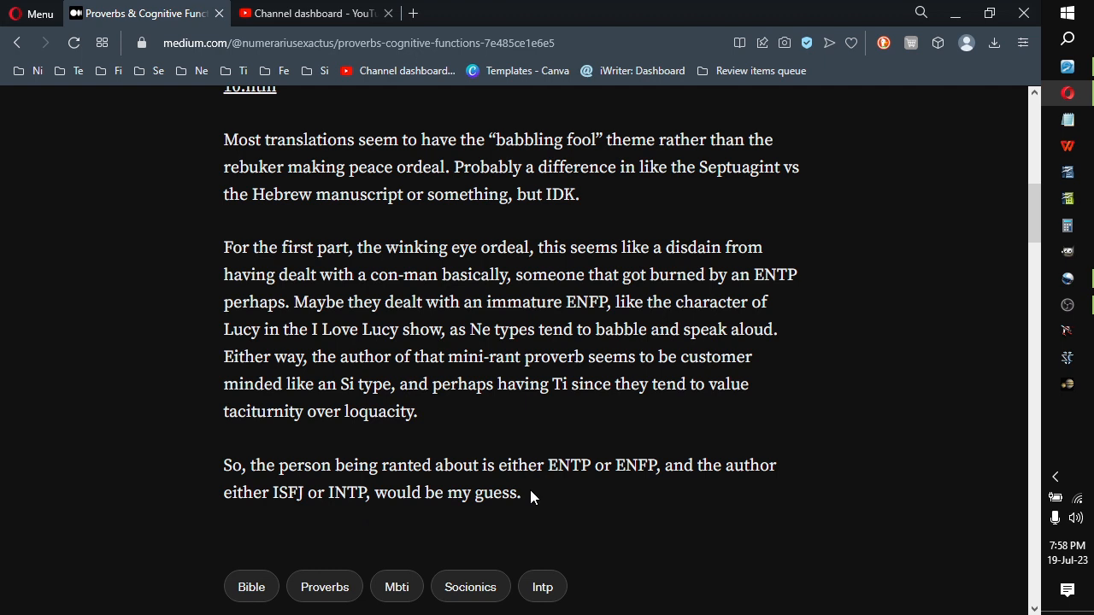
mouse_move(509, 485)
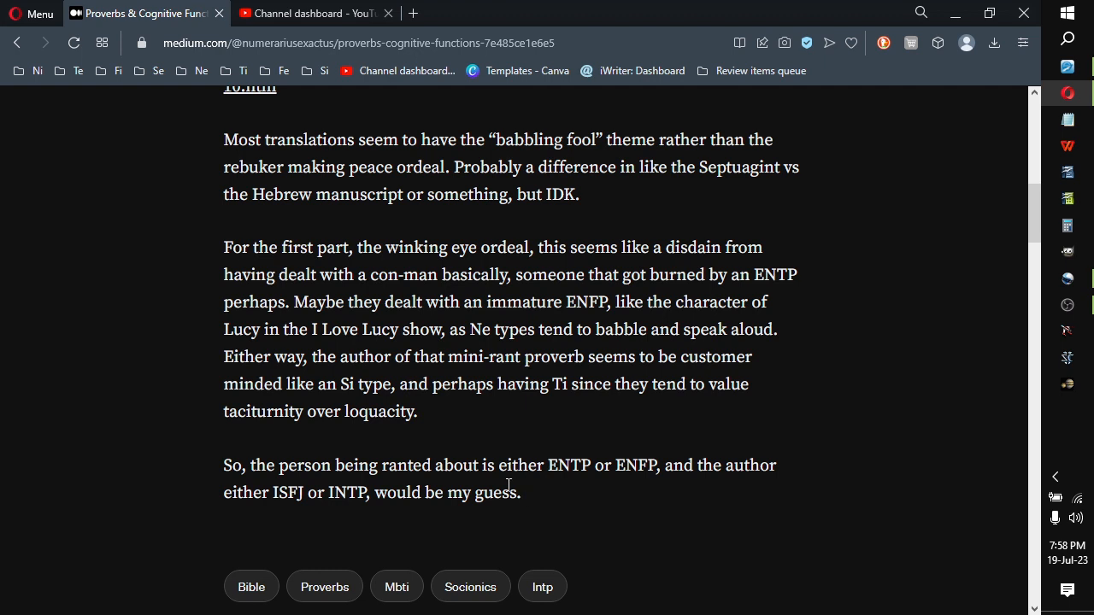